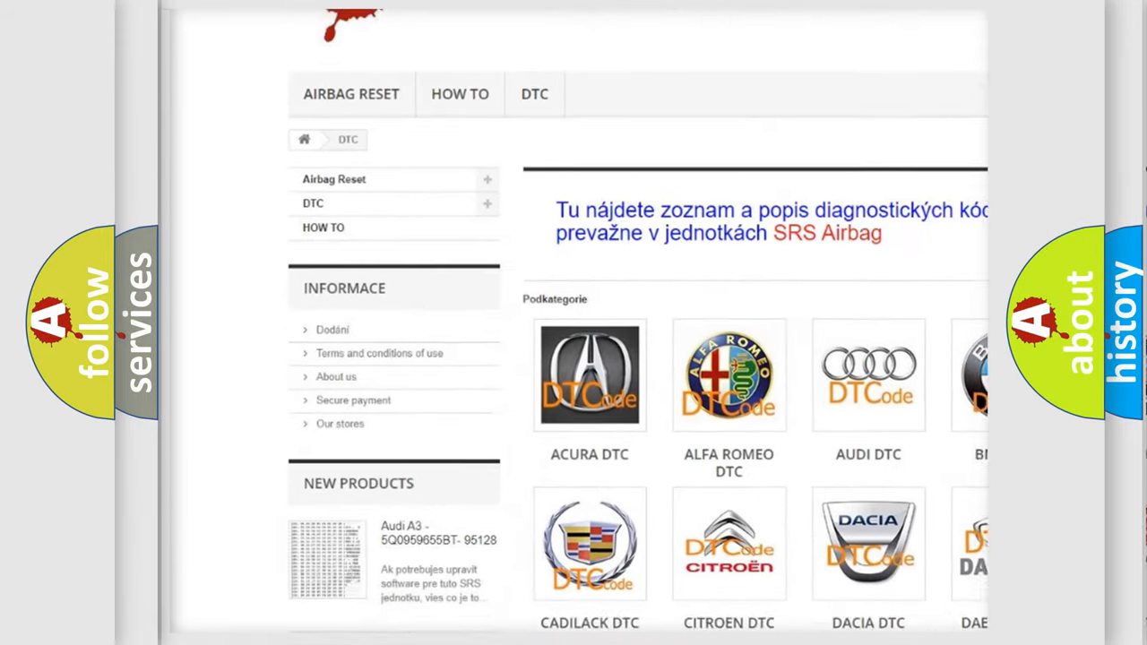
pyautogui.scroll(-3)
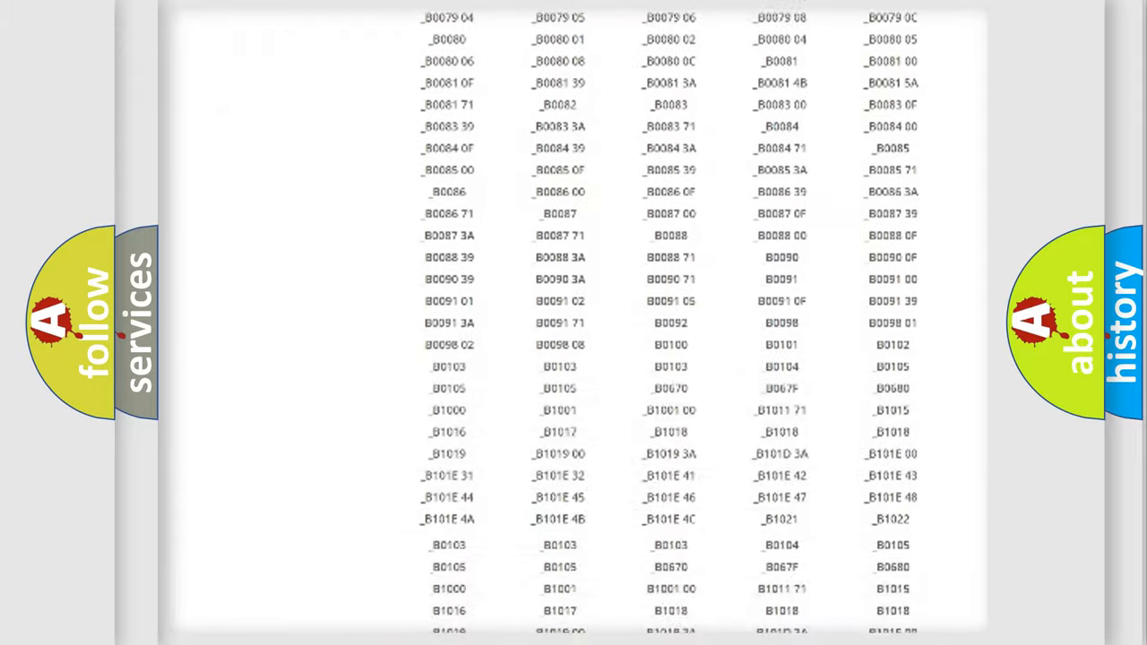
pyautogui.scroll(3)
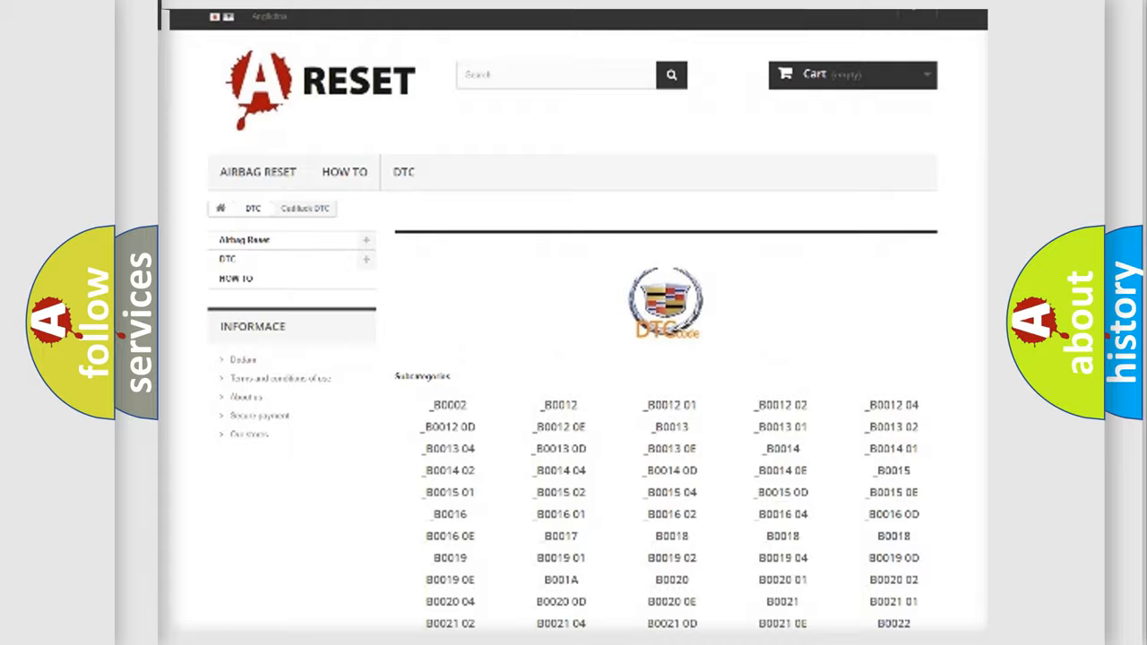